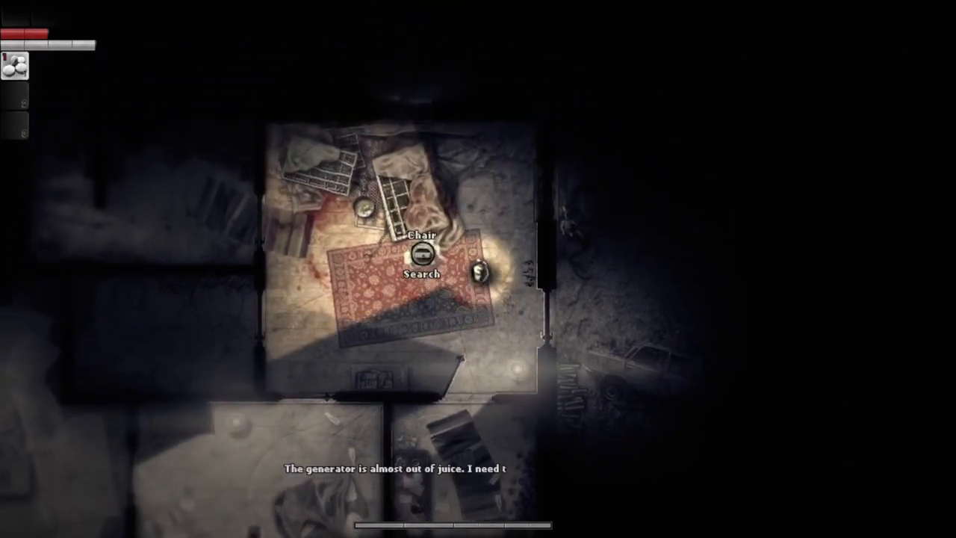
- Take the old Zenit camera from the chair on the rug and dismiss its close-up
click(421, 273)
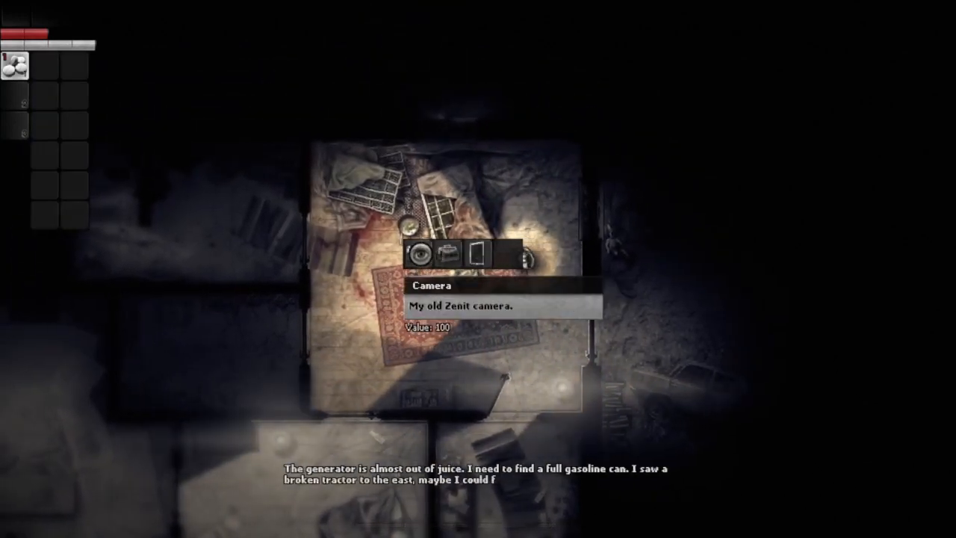
click(445, 255)
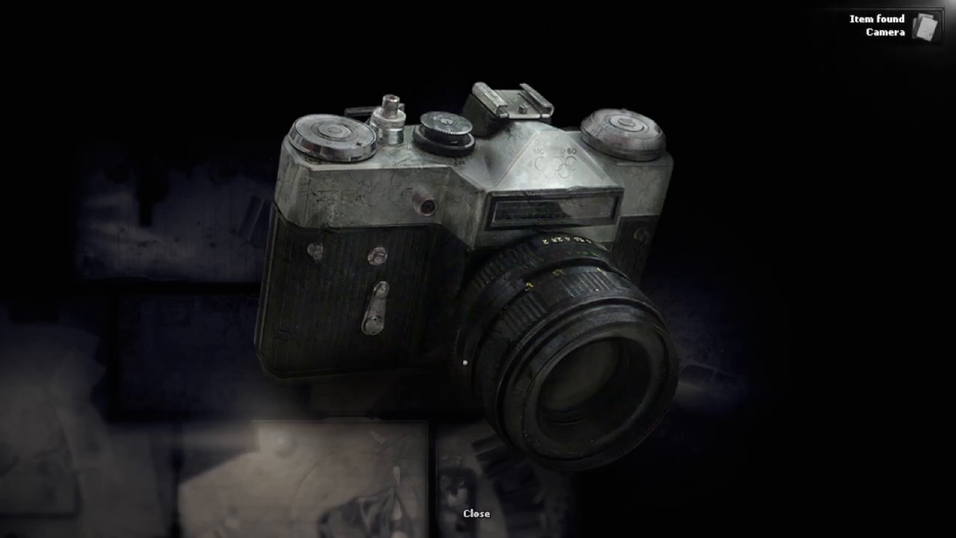
click(485, 513)
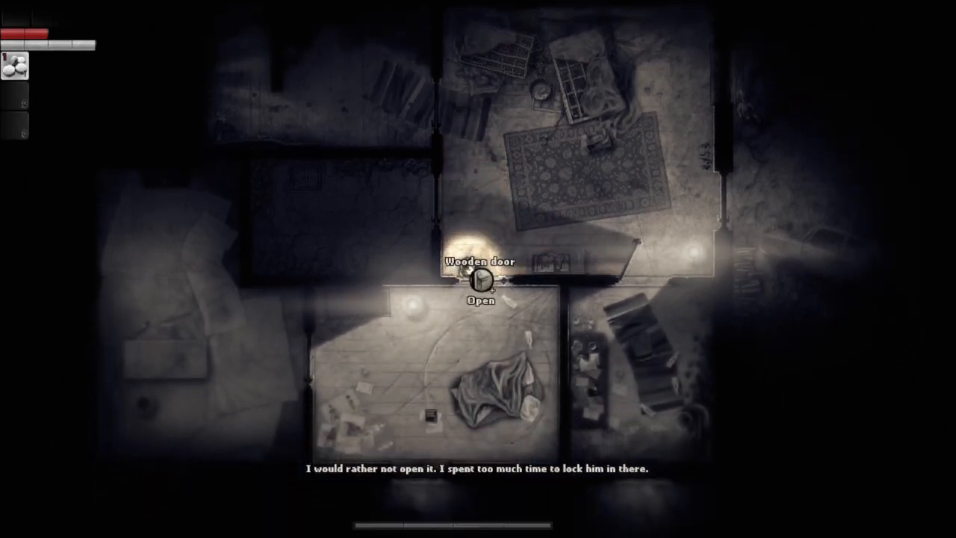
- Examine the silent Monika radio unit and dismiss its close-up
click(481, 287)
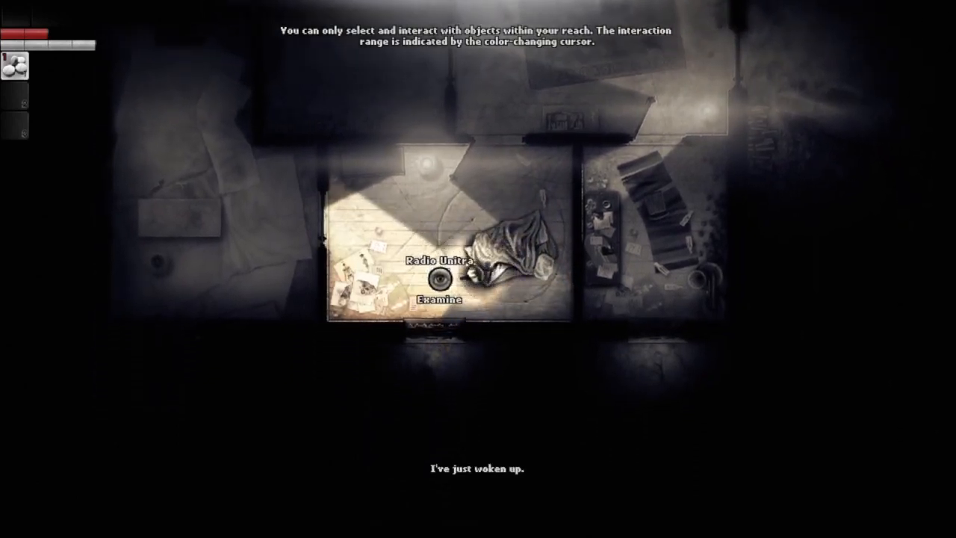
click(433, 300)
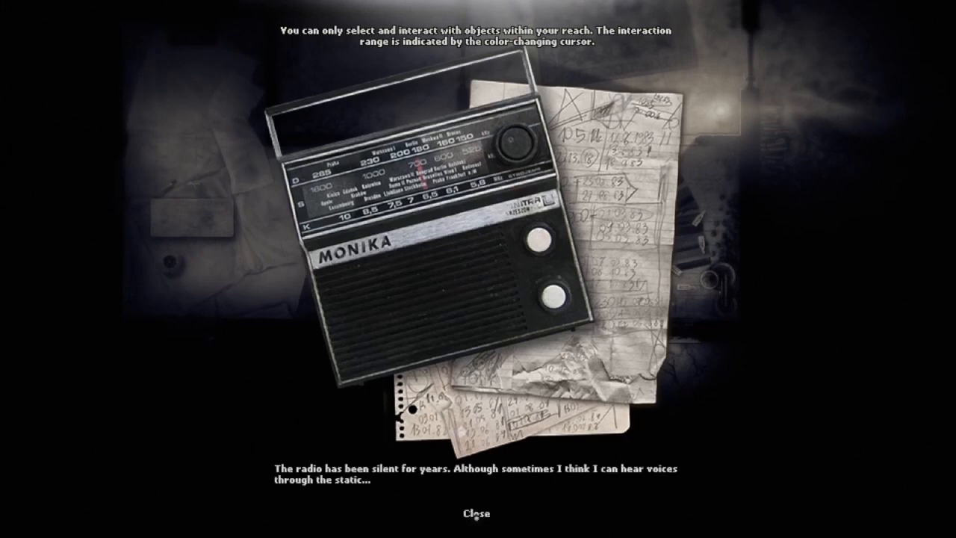
click(482, 513)
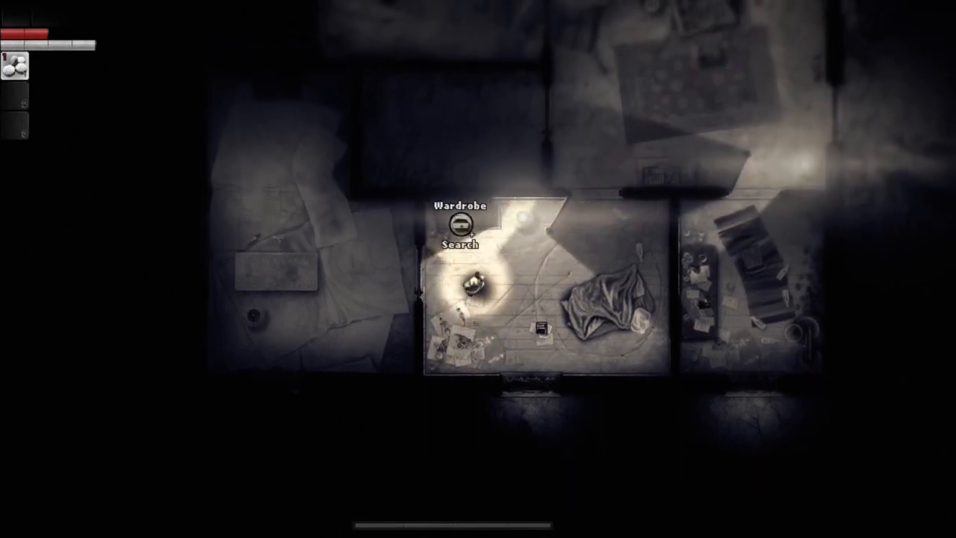
- Loot the wardrobe, taking the rag, and read the medical book that reveals a key
click(460, 243)
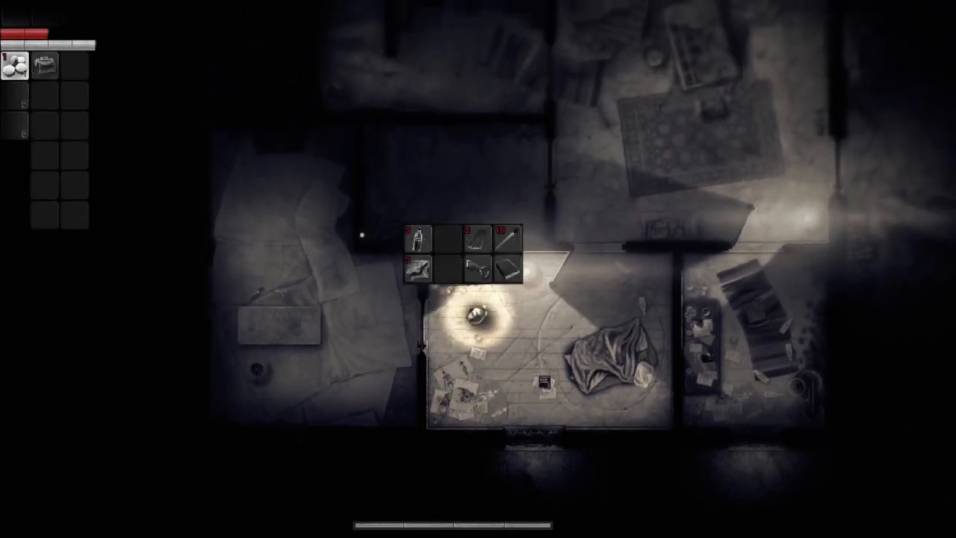
mouse_move(418, 237)
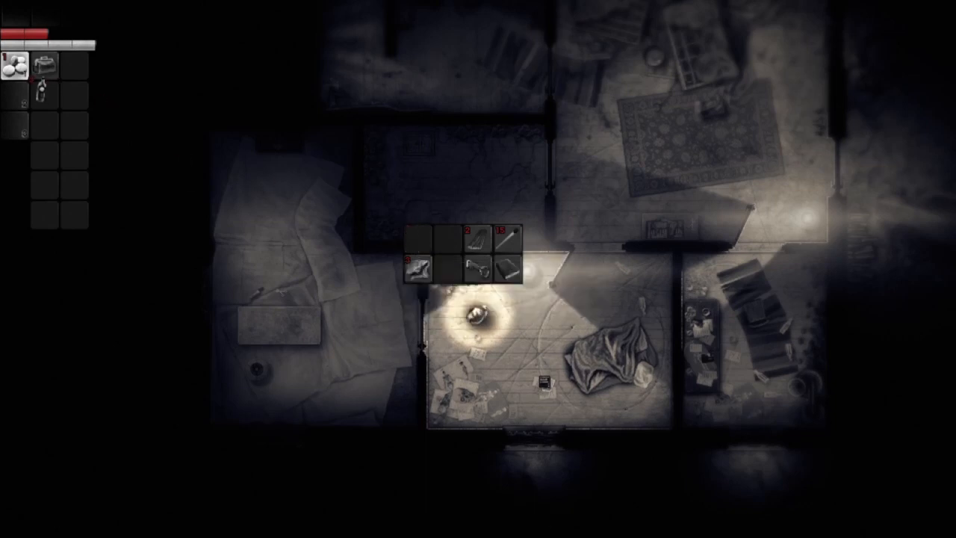
mouse_move(425, 271)
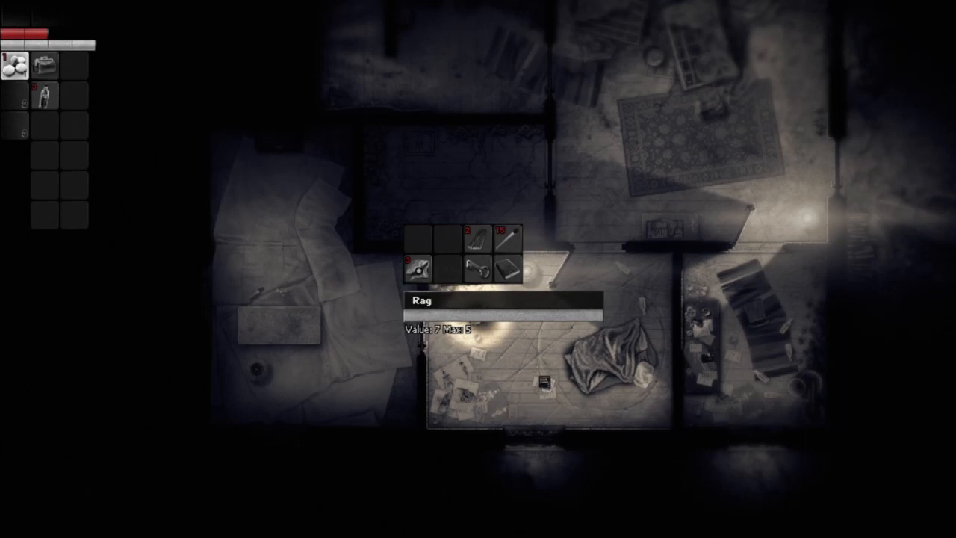
click(420, 266)
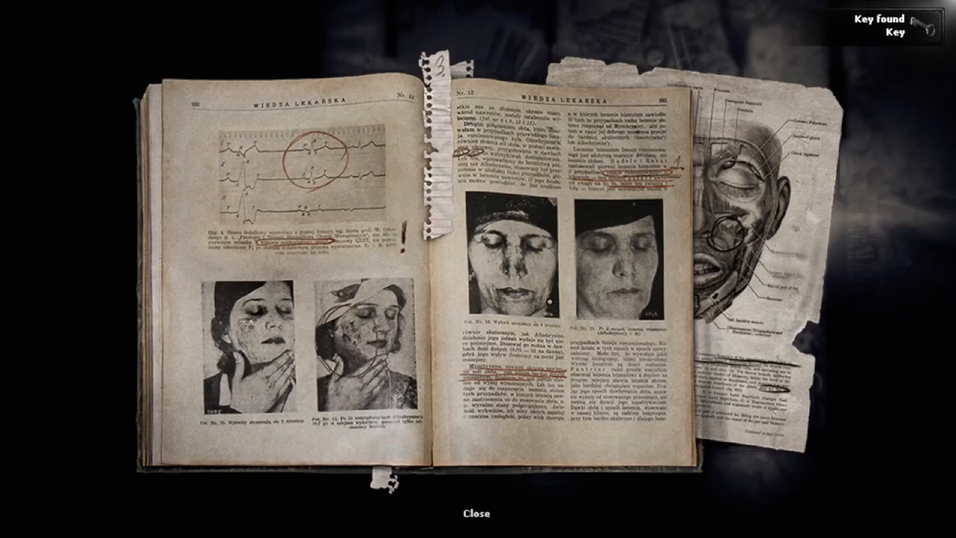
click(468, 514)
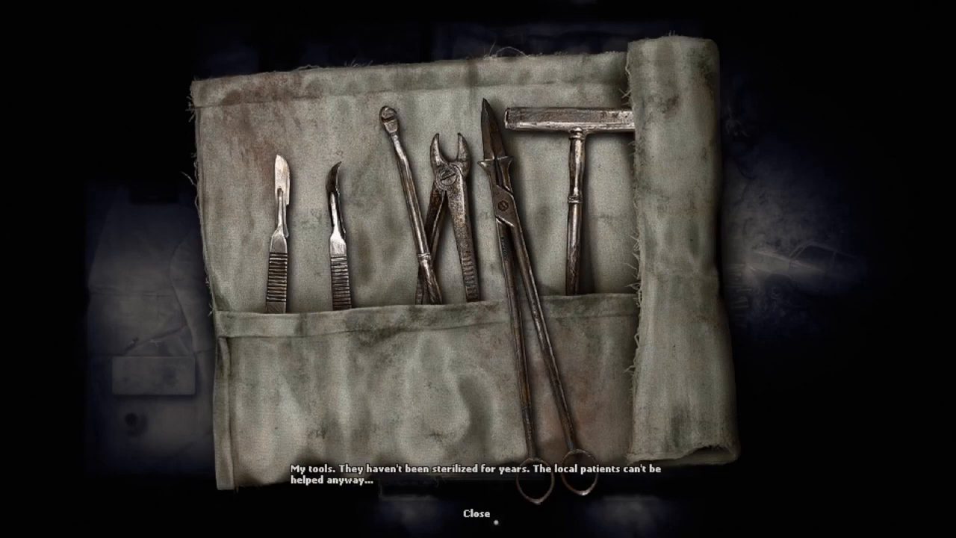
- Dismiss the surgical tools close-up and reach the wooden door on the rug room's right wall
click(478, 512)
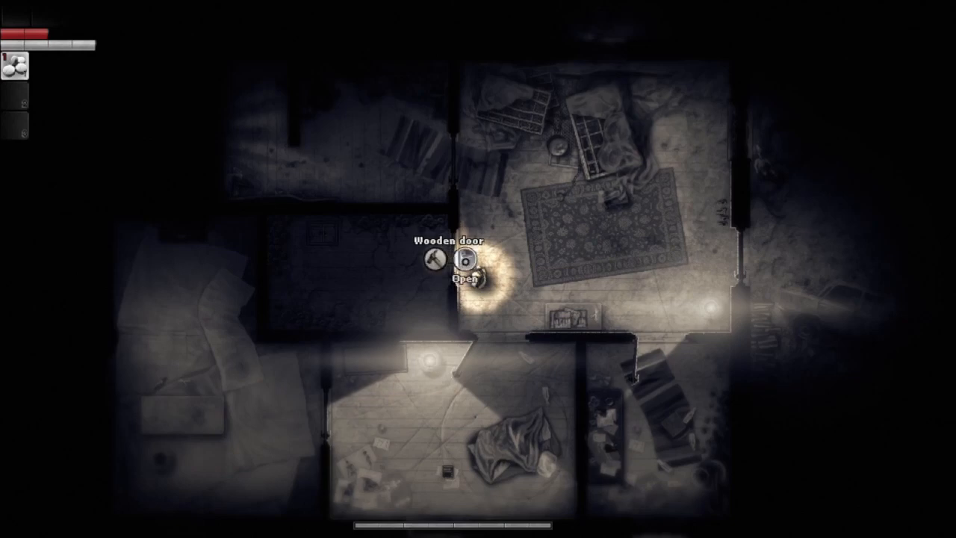
click(465, 267)
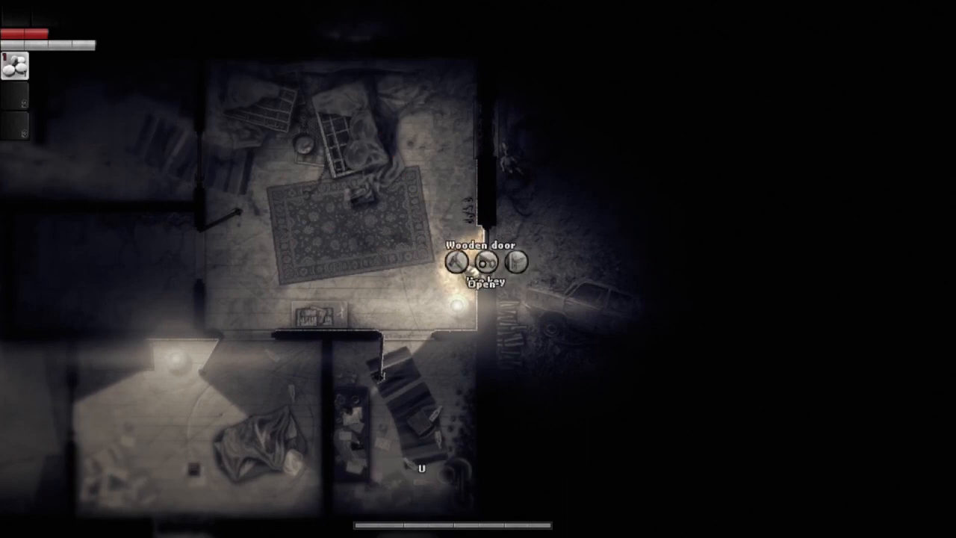
- Leave through the wooden door into the yard toward the body near the old car
click(490, 263)
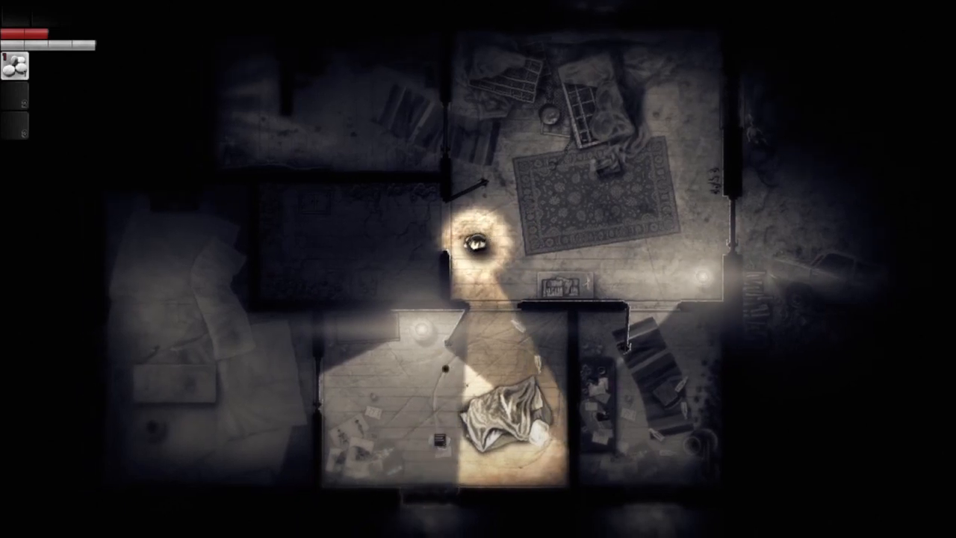
key(w)
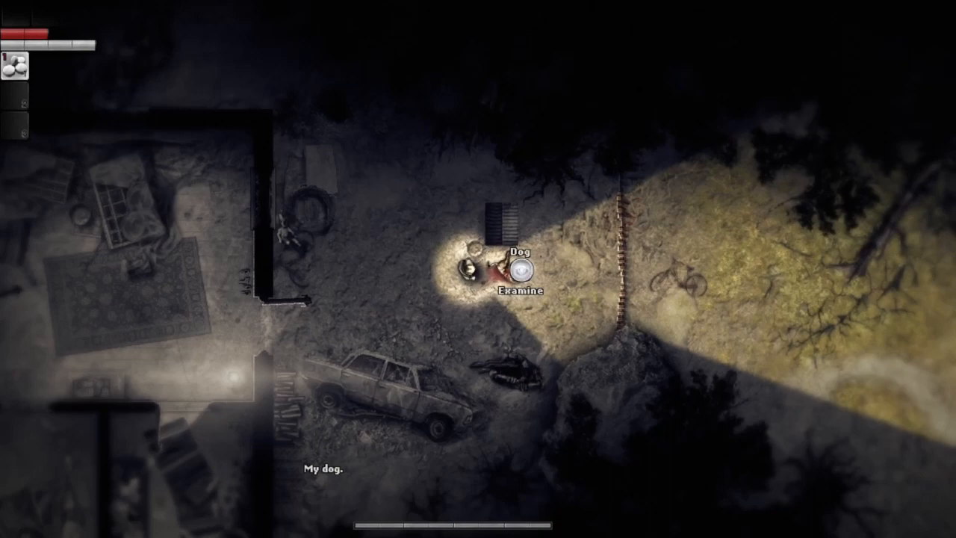
- Examine the dead dog, then walk past the car to the grassy strip behind the house
click(516, 292)
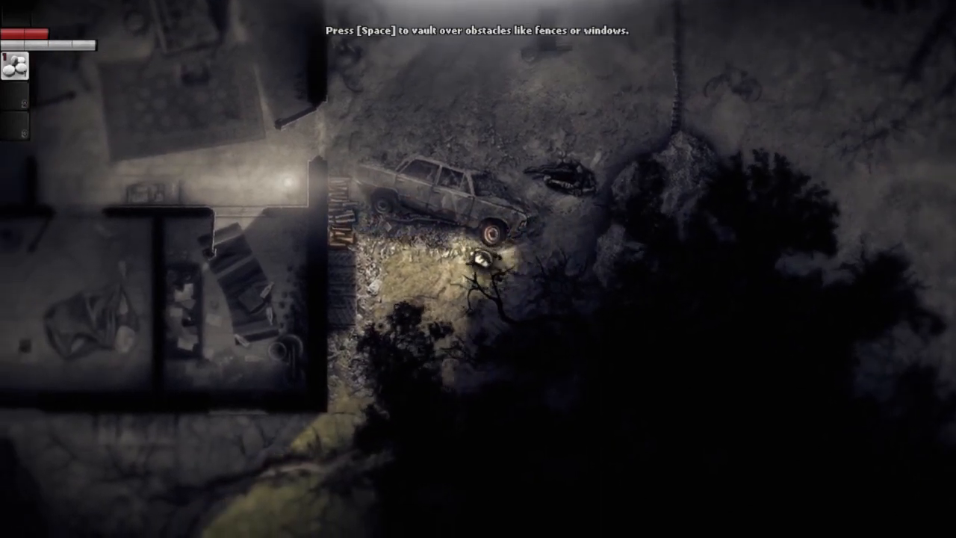
key(w)
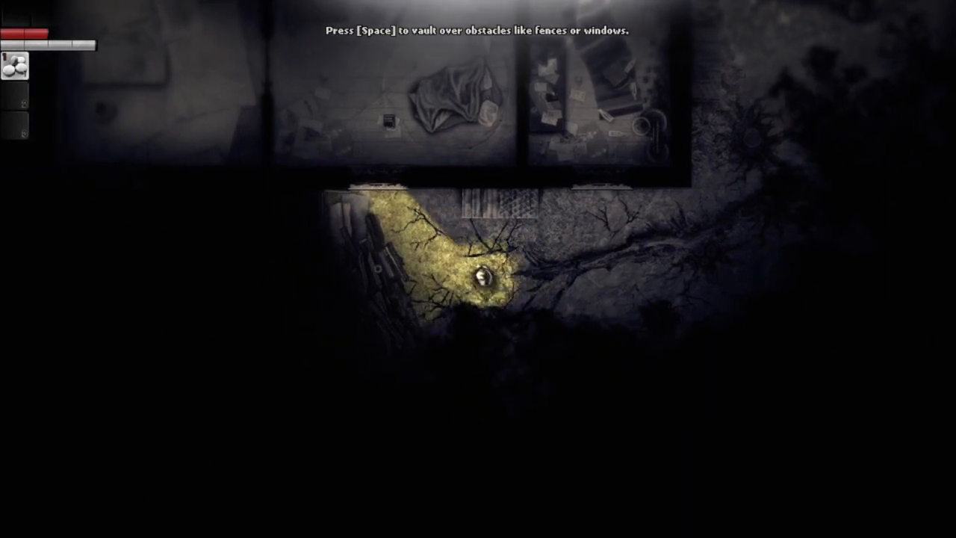
key(w)
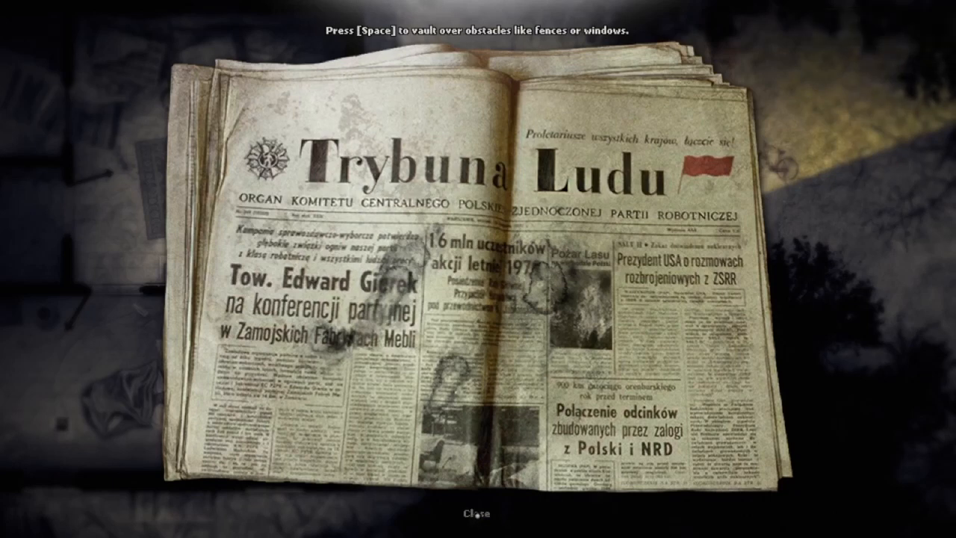
- Finish reading the Trybuna Ludu newspaper and close it
click(478, 514)
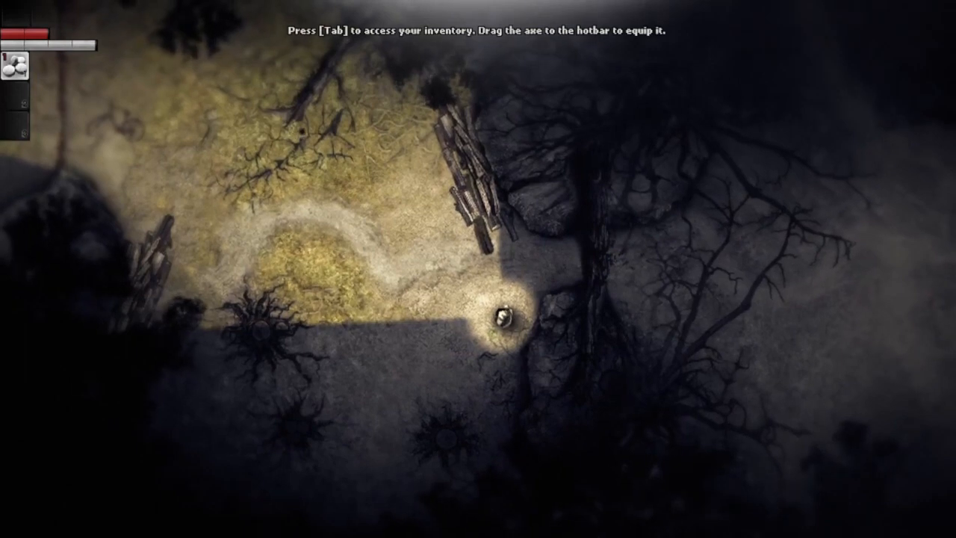
- Equip the axe into the hotbar from the inventory
key(Tab)
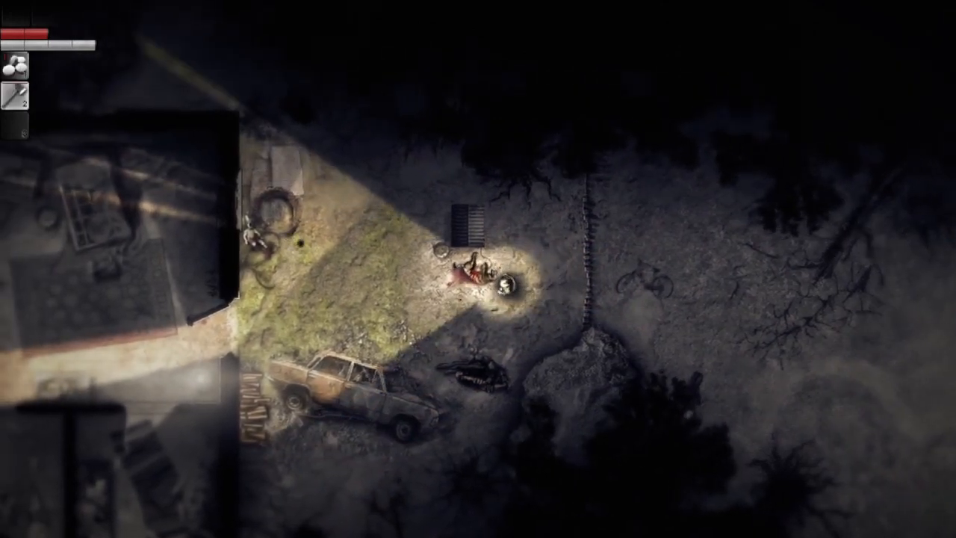
click(472, 278)
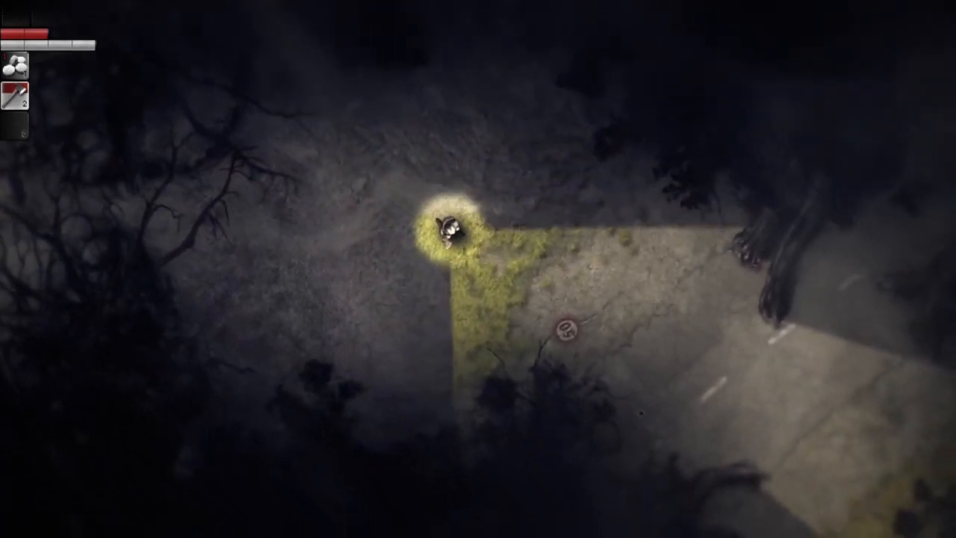
- Follow the forest path to the burned campfire and search it for items
key(s)
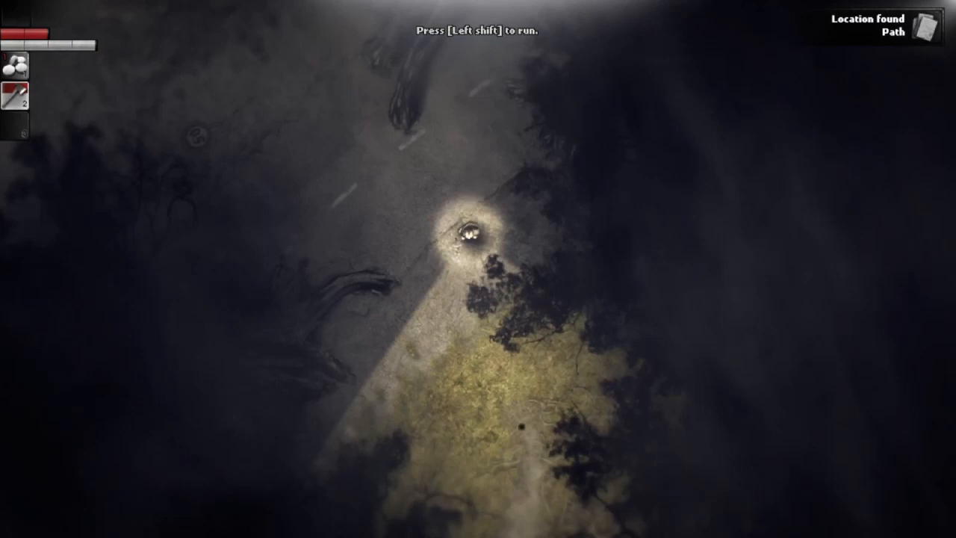
key(w)
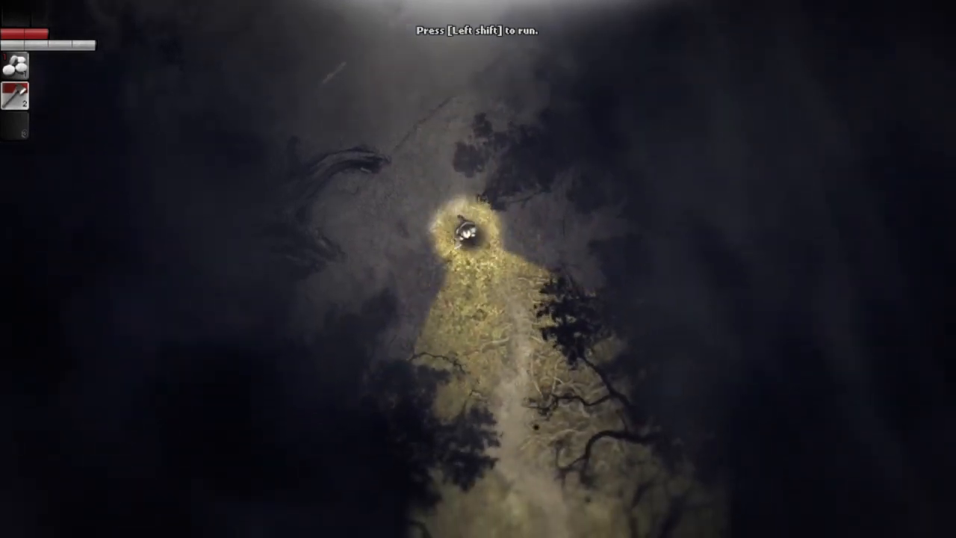
key(w)
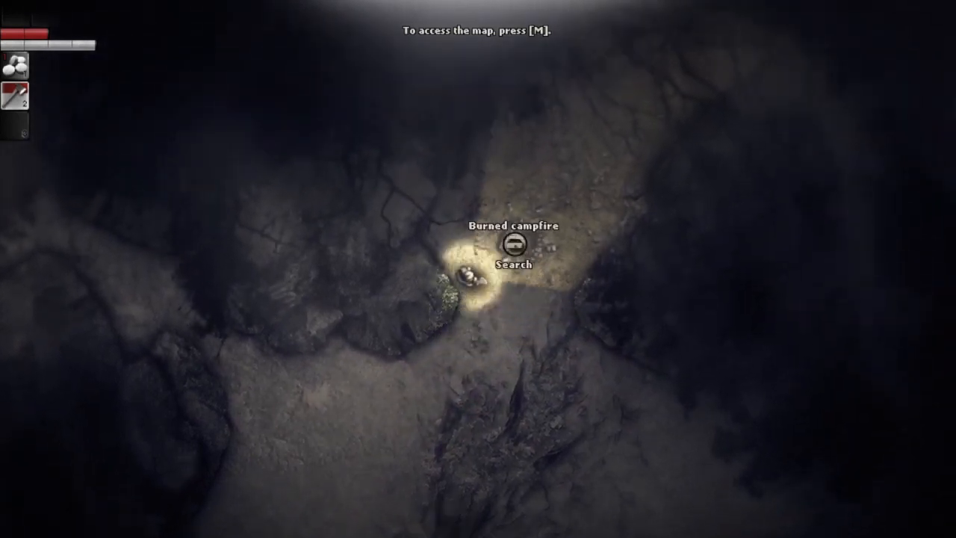
click(514, 265)
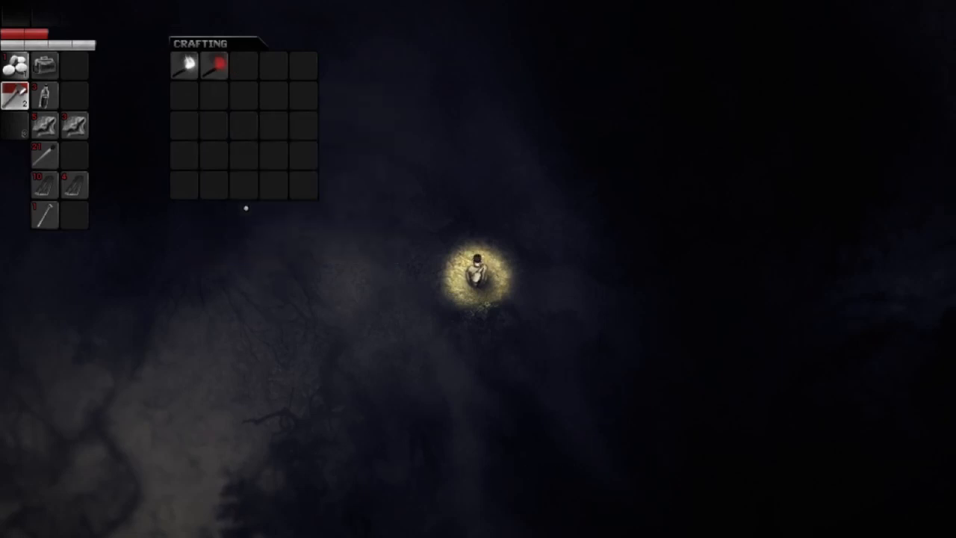
mouse_move(42, 95)
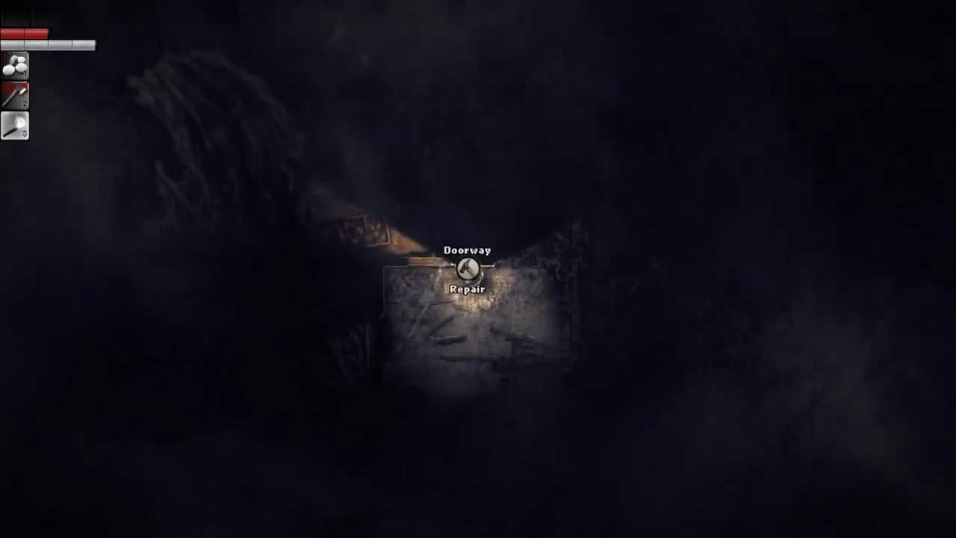
- Repair the damaged doorway, then search the wardrobe inside the room
click(466, 268)
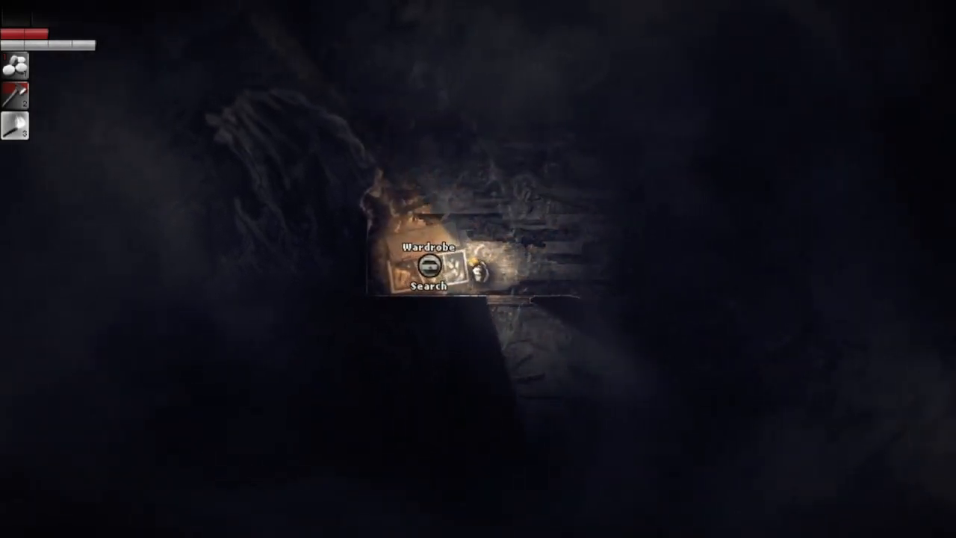
click(427, 287)
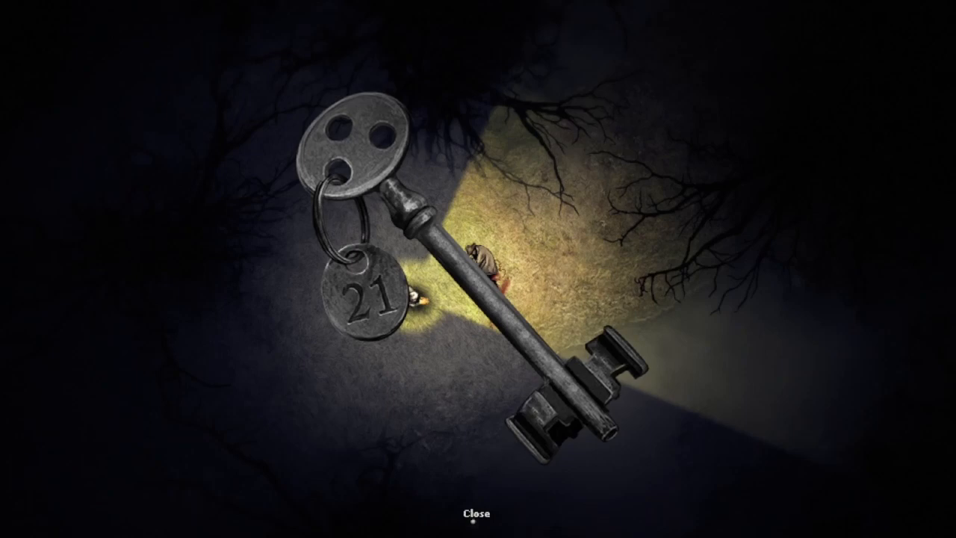
- Dismiss the key 21 close-up and walk to the pile of clothes in the house
click(478, 512)
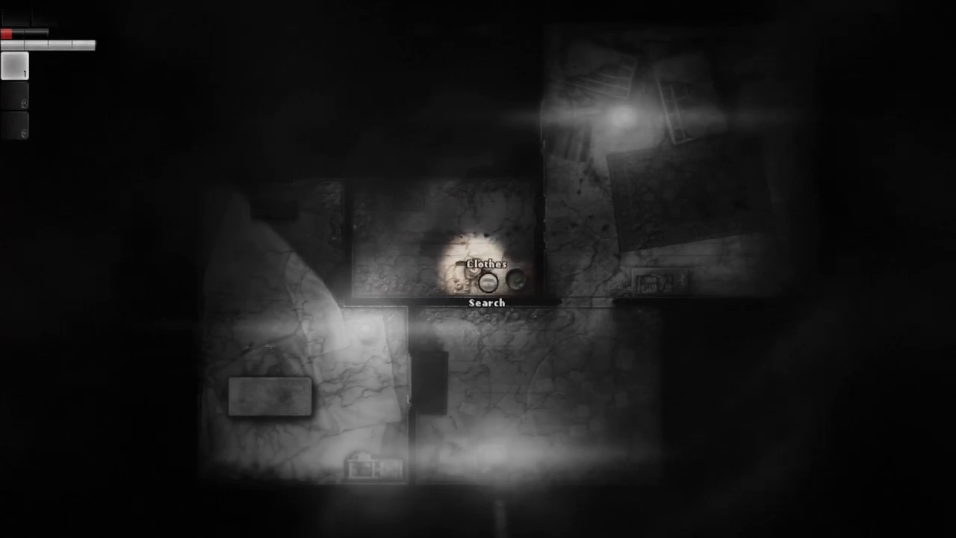
- Search the pile of clothes, then move to the container by the small cellar entry
click(487, 301)
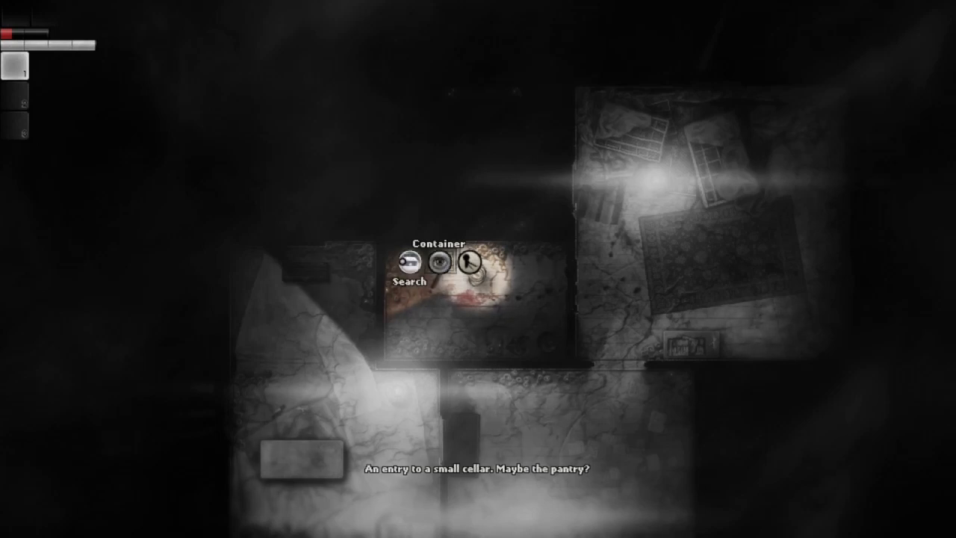
- Search the container at the cellar entry and ready the lockpick recipe
click(440, 272)
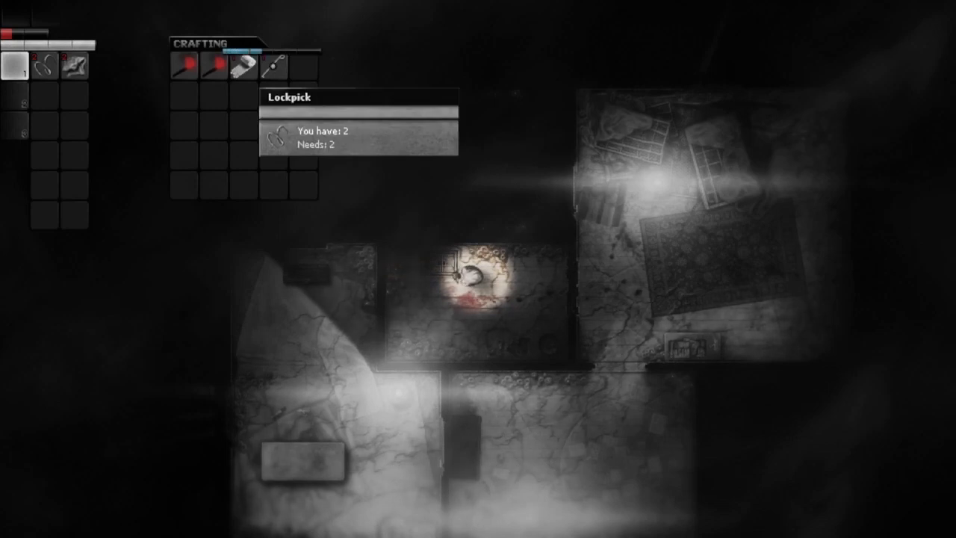
mouse_move(242, 65)
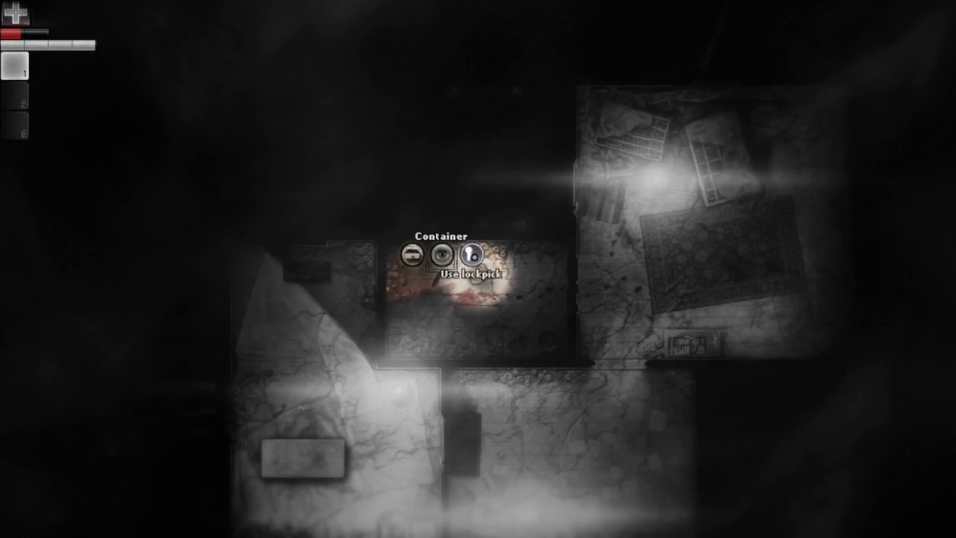
click(469, 256)
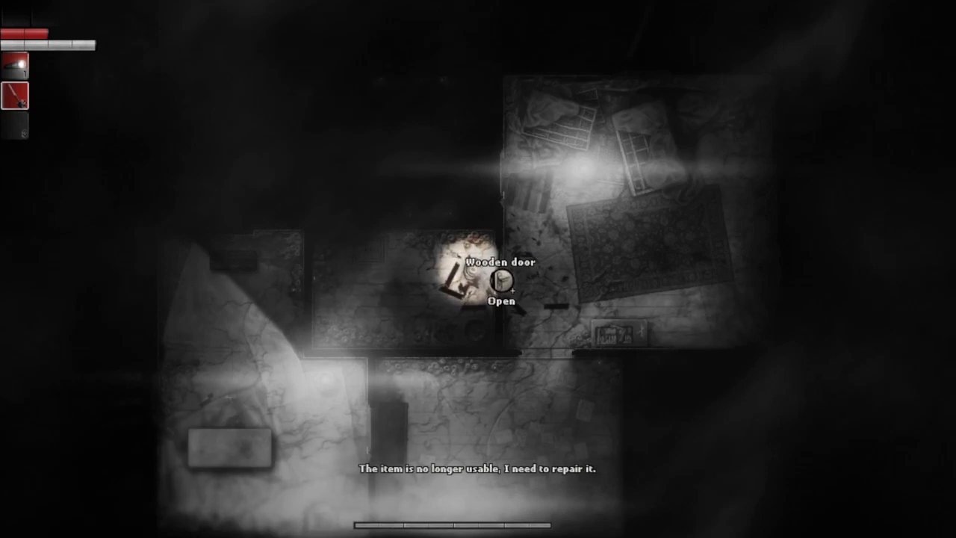
- Open the wooden door, switch off the lamp in the dark room and find the syringe
click(501, 286)
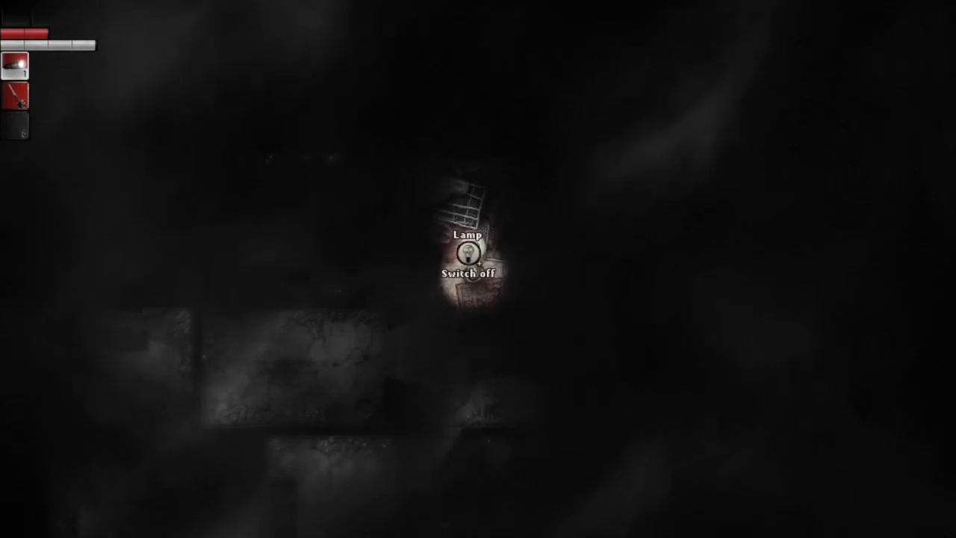
click(473, 254)
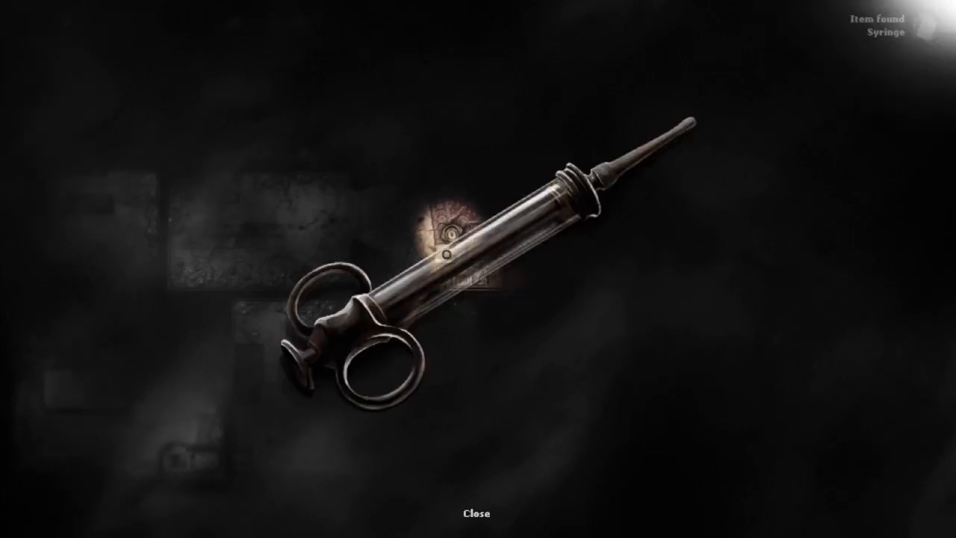
click(477, 513)
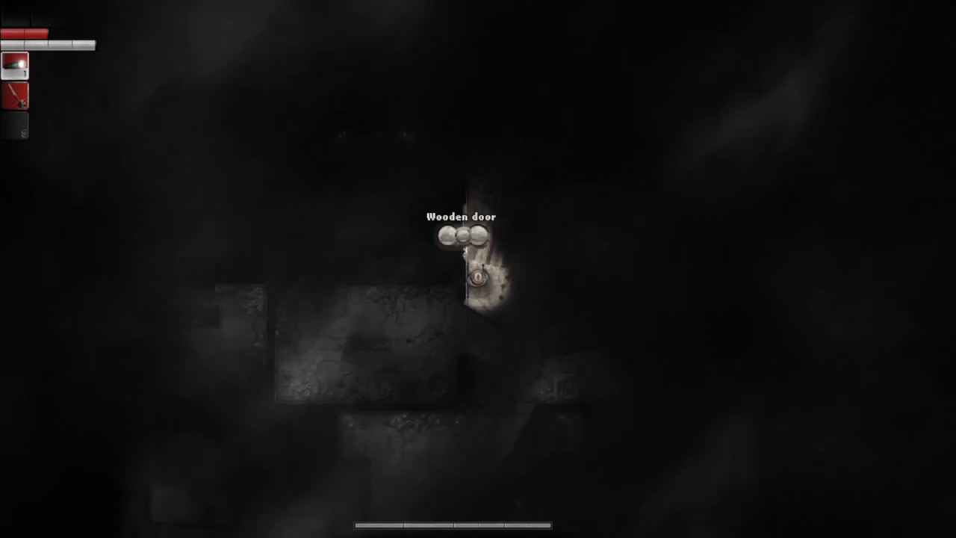
- Try the current code on the door's combination lock, then reach the searched wardrobe
click(466, 281)
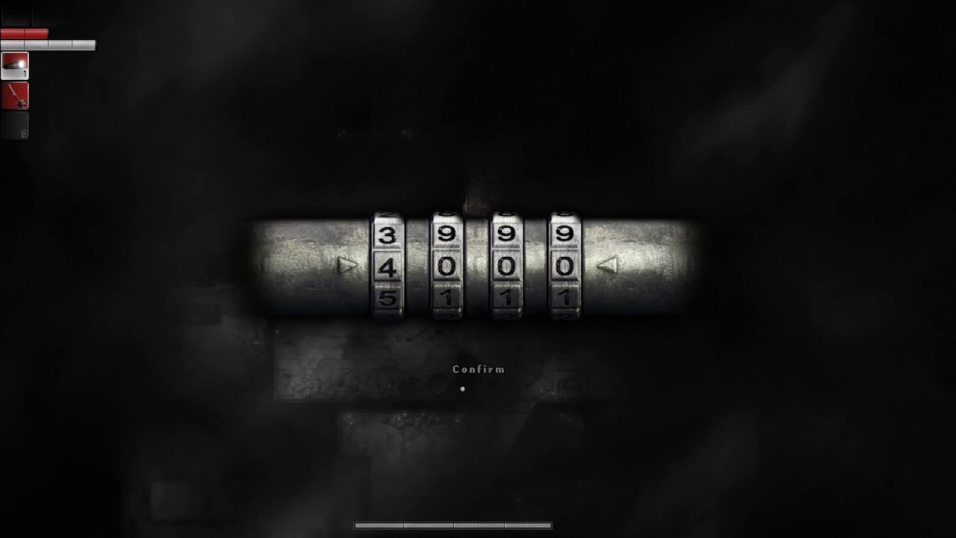
click(478, 367)
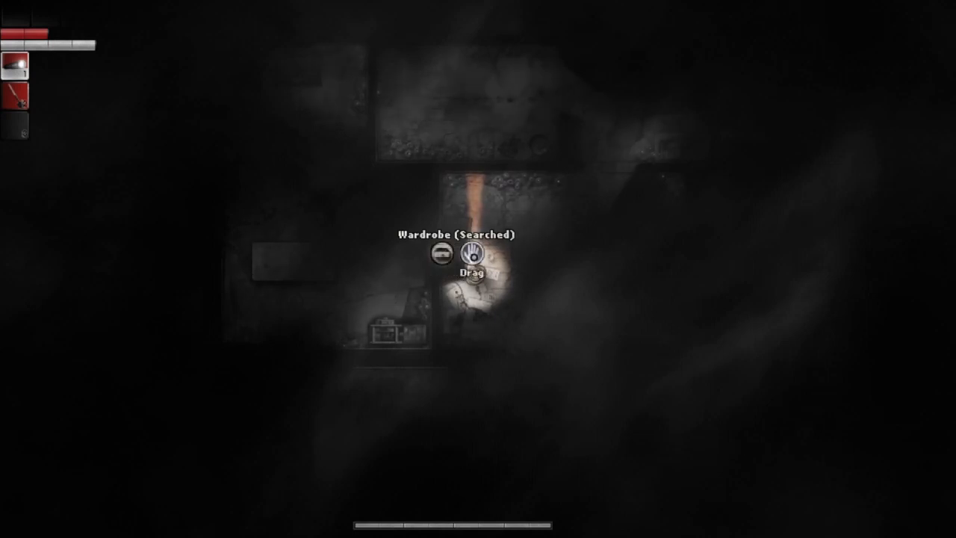
- Drag the searched wardrobe aside and open the wooden door to reach the generator
click(477, 254)
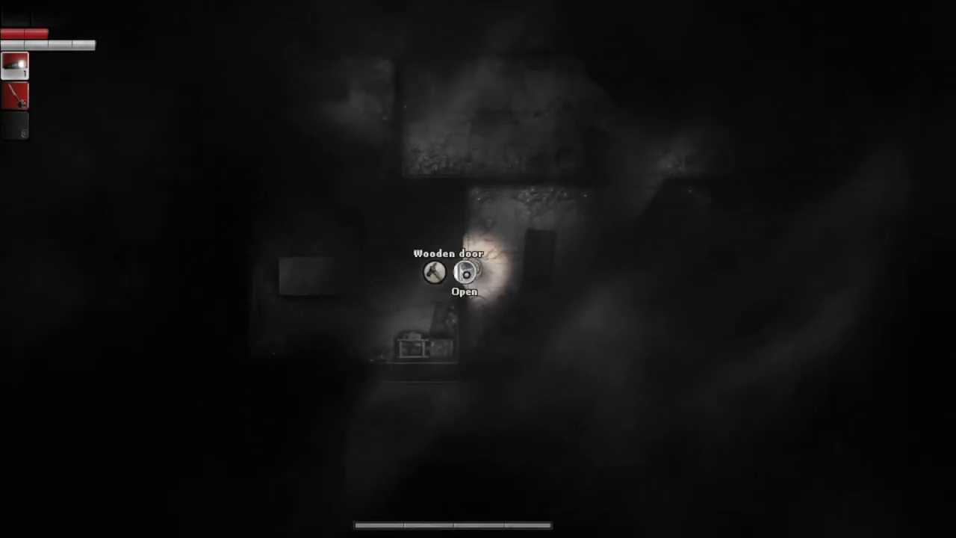
click(463, 271)
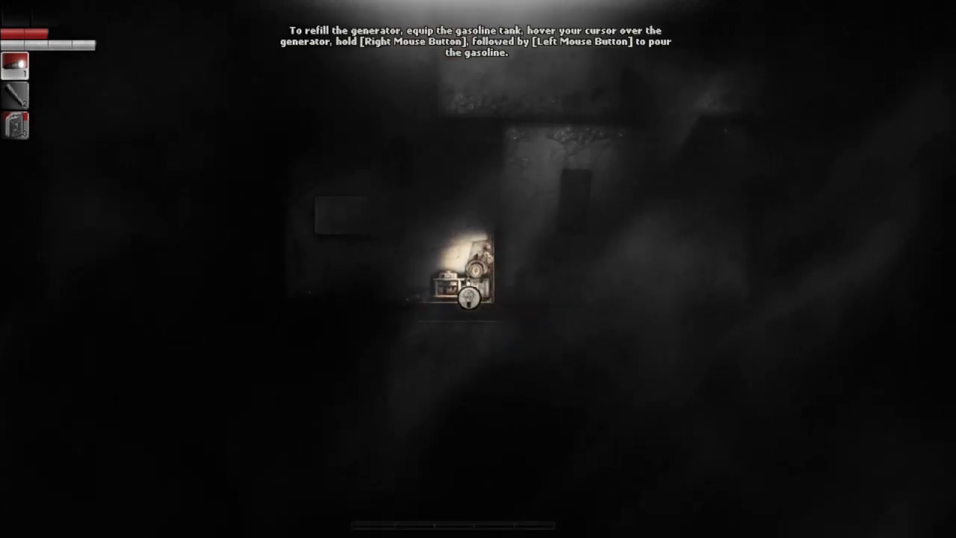
mouse_move(469, 291)
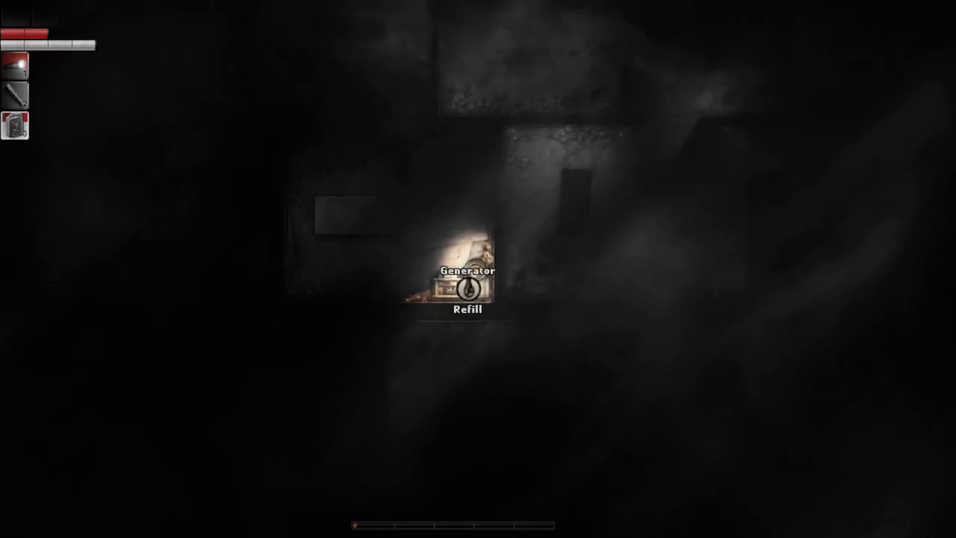
- Refill the generator with the gasoline tank
click(467, 286)
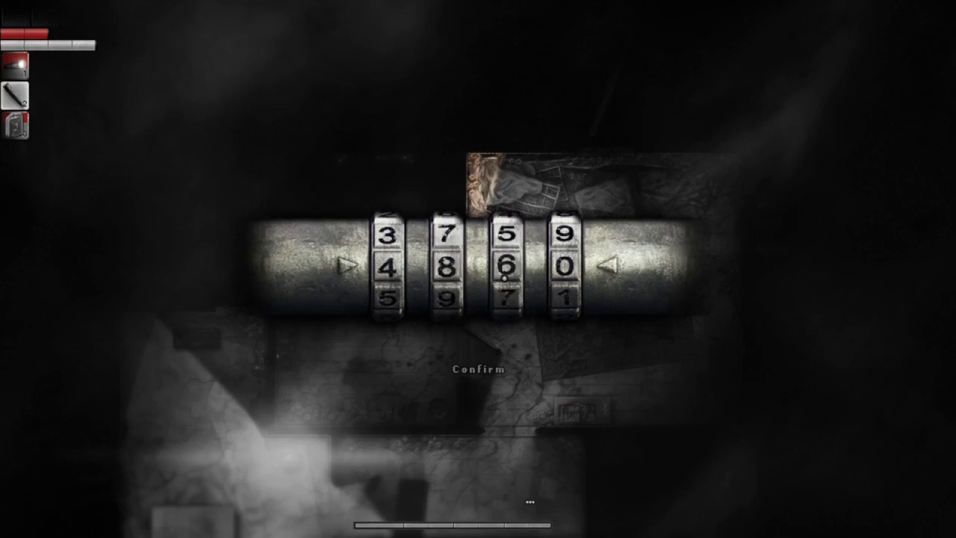
- Turn the combination lock dials to the new code and confirm to open the door
click(513, 223)
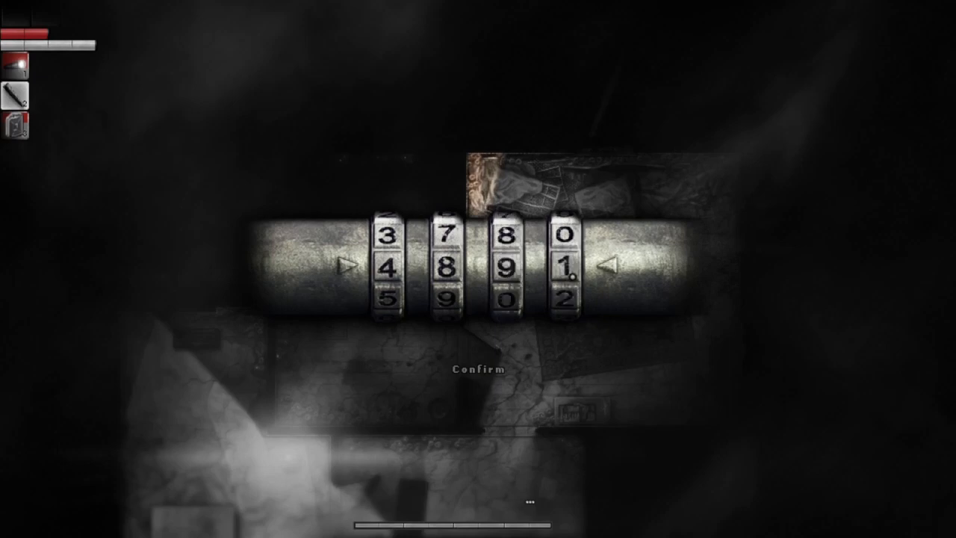
click(477, 368)
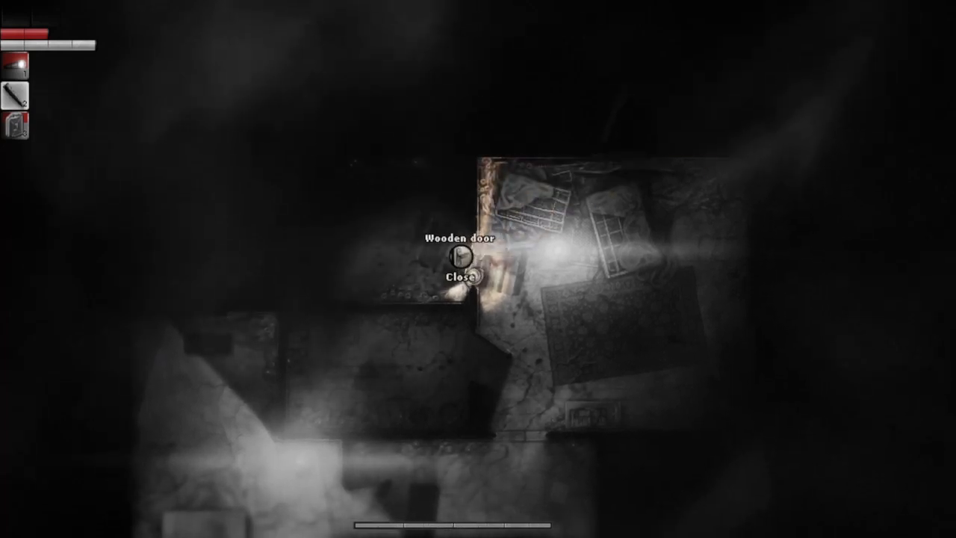
- Shut and reopen the wooden door repeatedly, ending with it open to go through
click(463, 265)
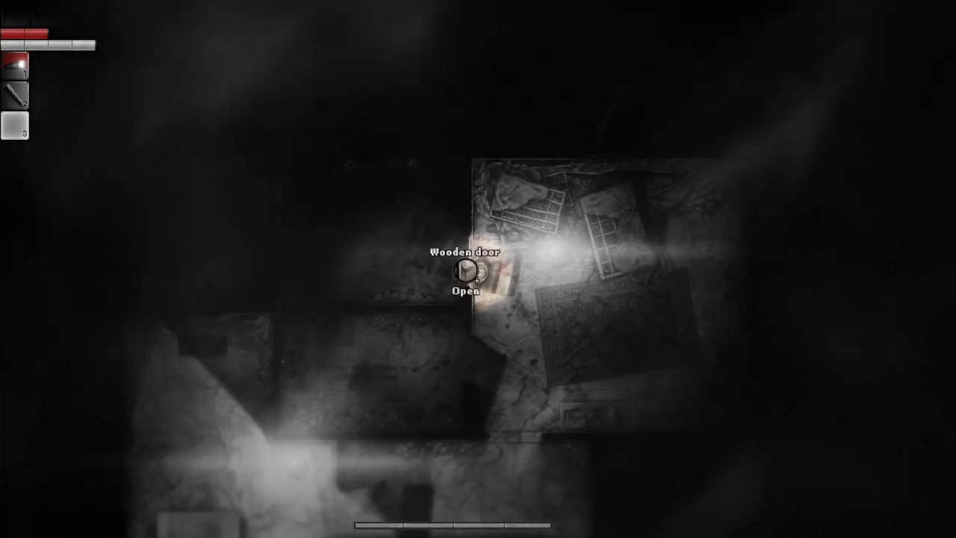
click(465, 265)
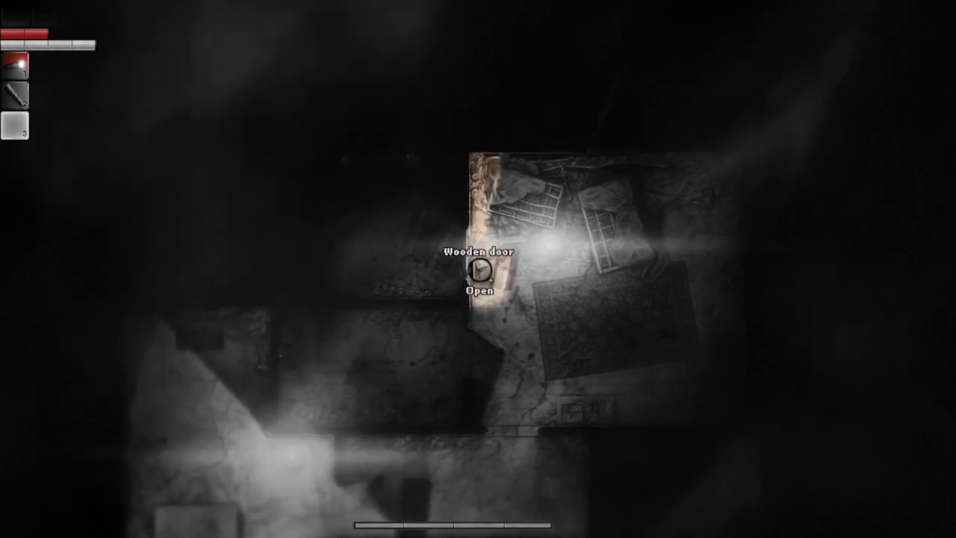
click(481, 274)
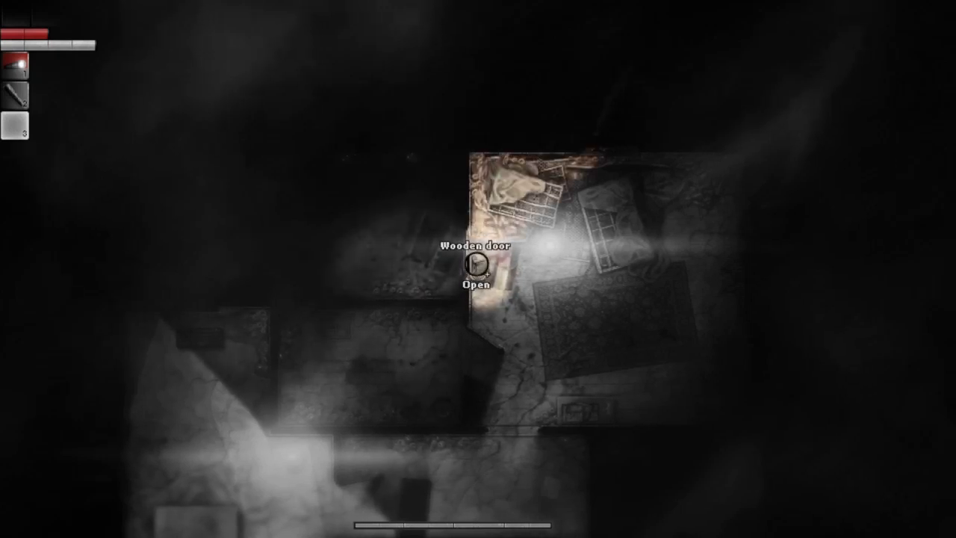
click(475, 266)
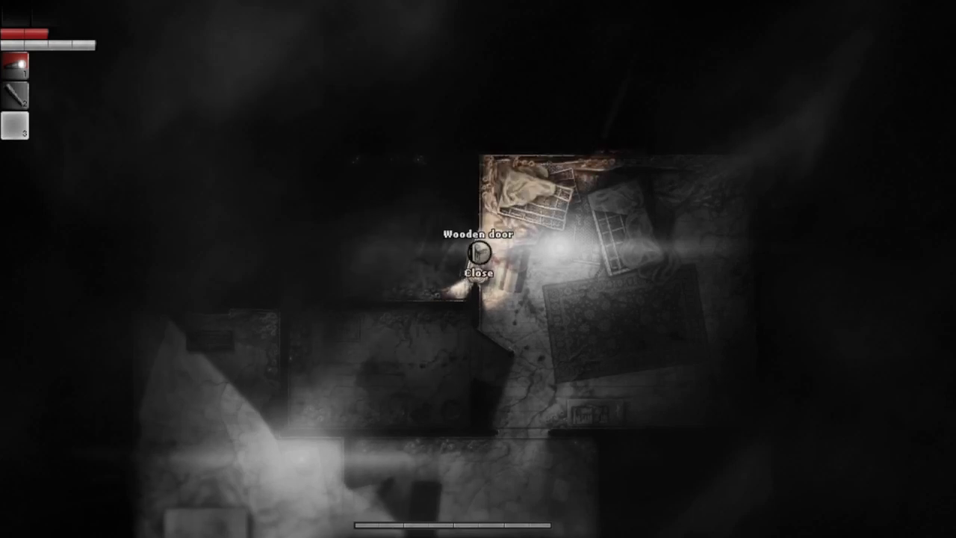
click(475, 257)
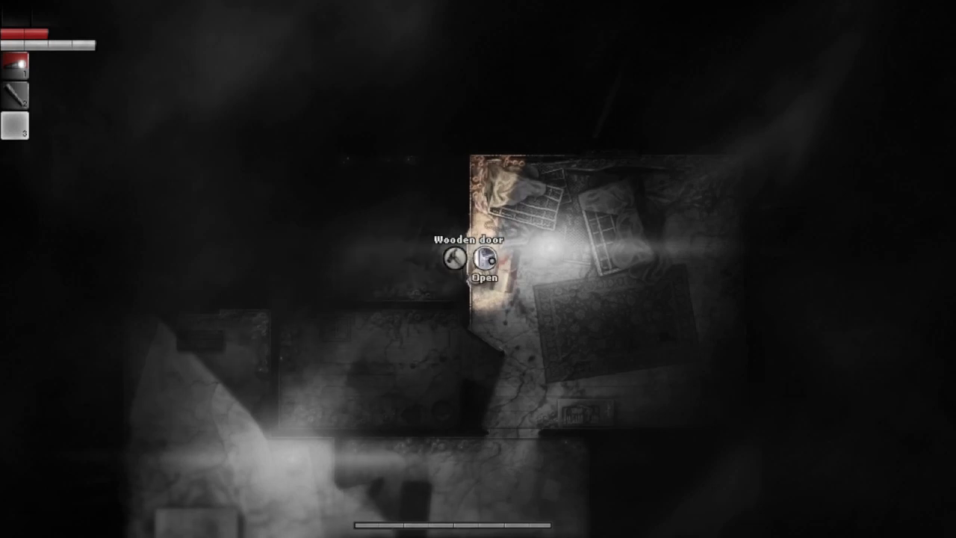
click(483, 266)
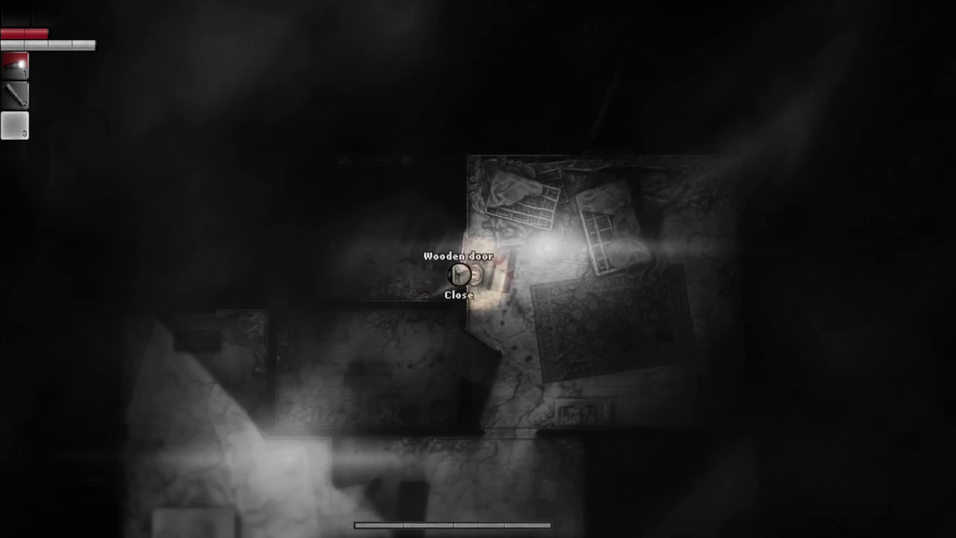
click(460, 281)
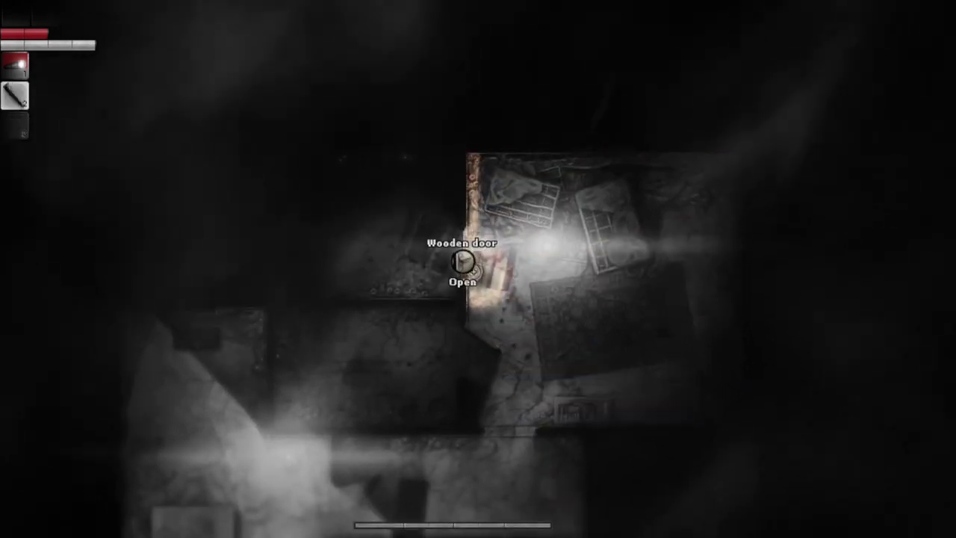
click(463, 260)
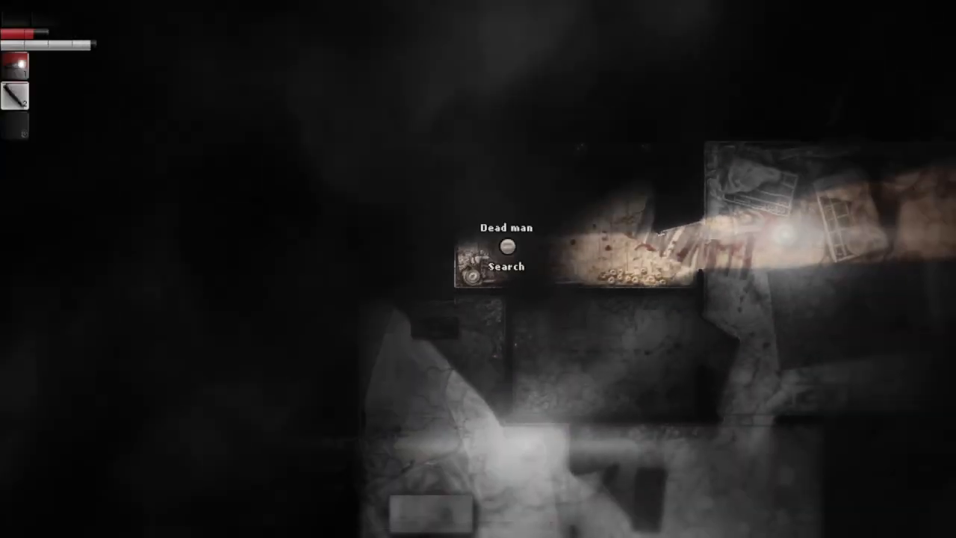
- Search the dead man, find the Plastic chick and close the item-found view
click(506, 266)
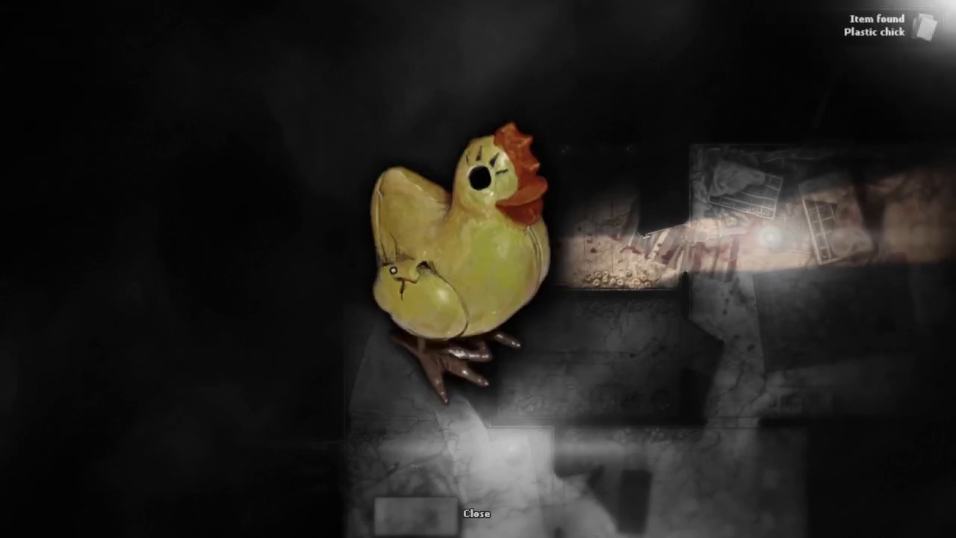
click(478, 512)
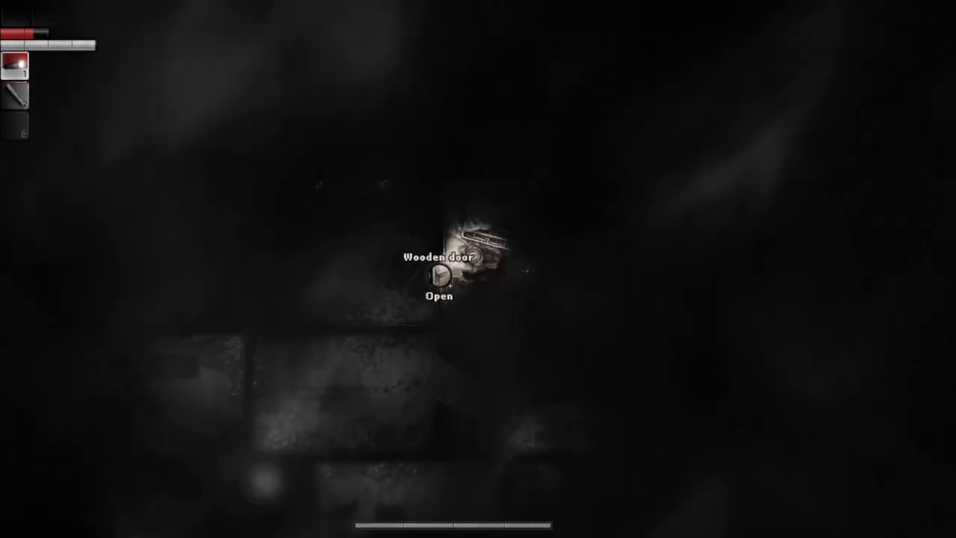
- Cross the dark area and open the next wooden door into the lit room
click(439, 281)
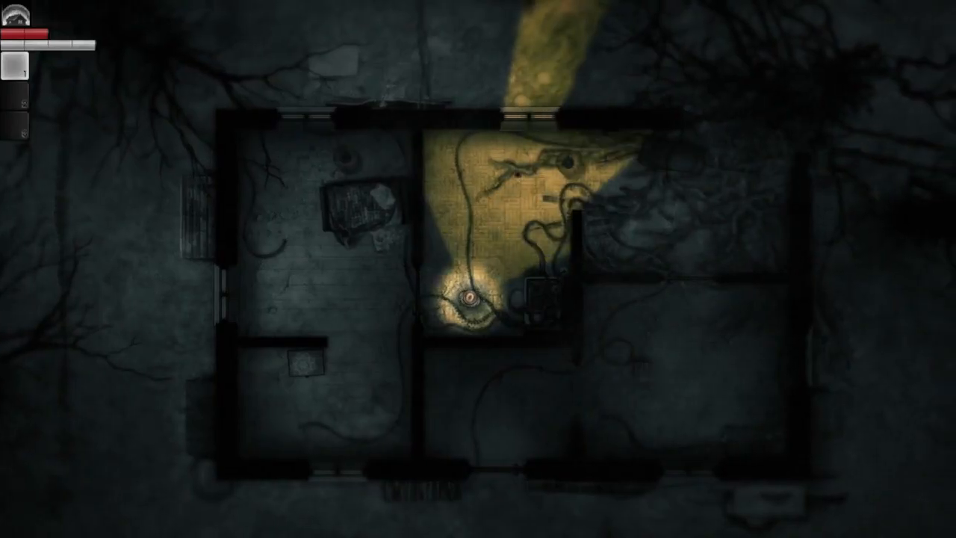